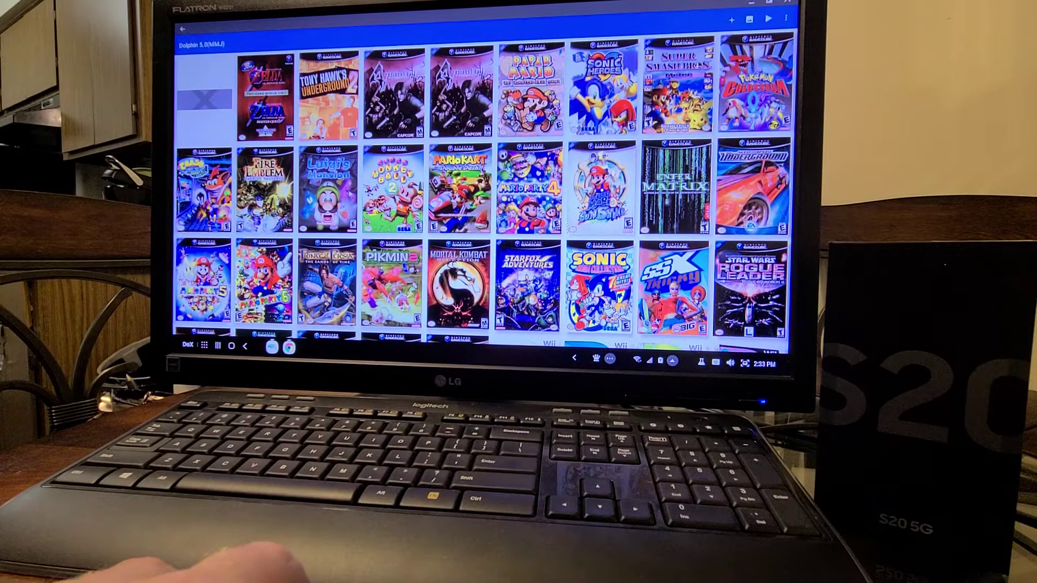
{"action": "scroll", "scroll_direction": "down", "scroll_amount": 3}
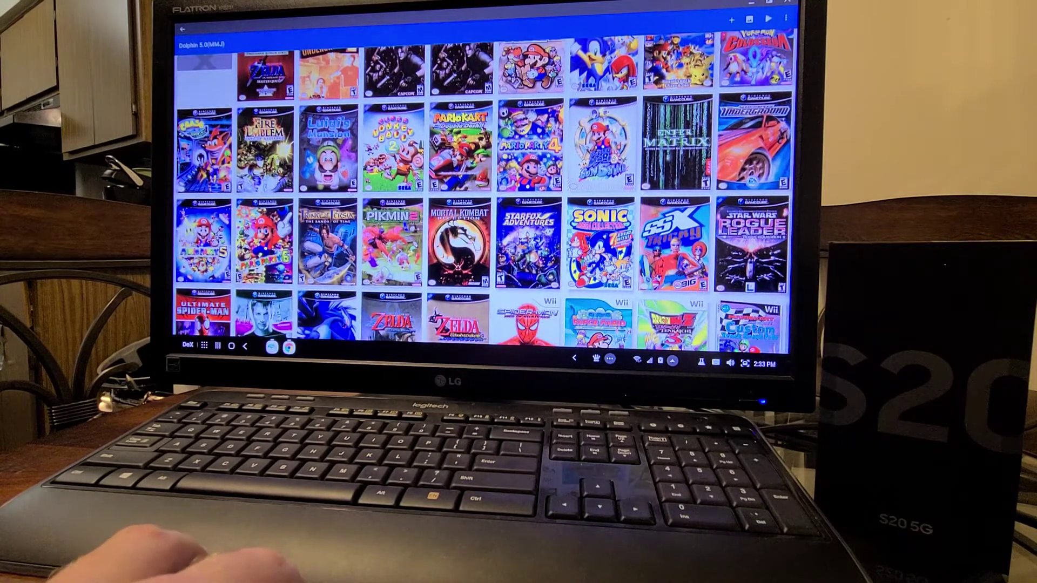